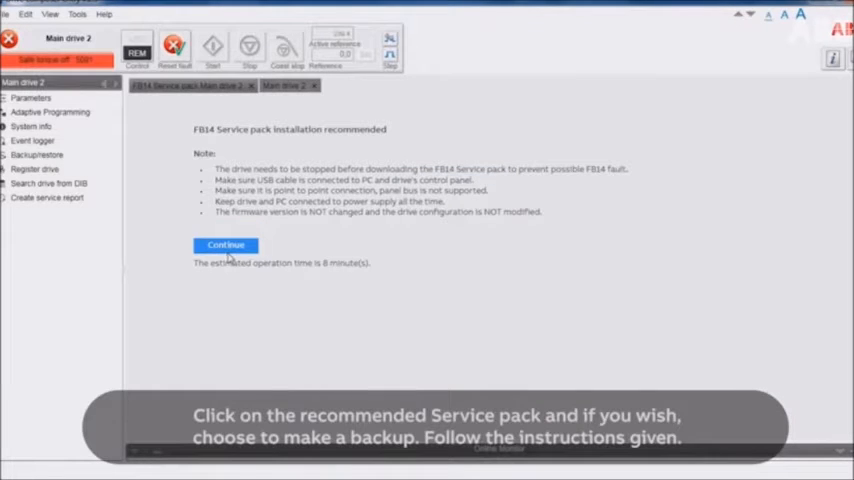
- Continue past the FB14 service pack notes and enable parameter backup
click(225, 245)
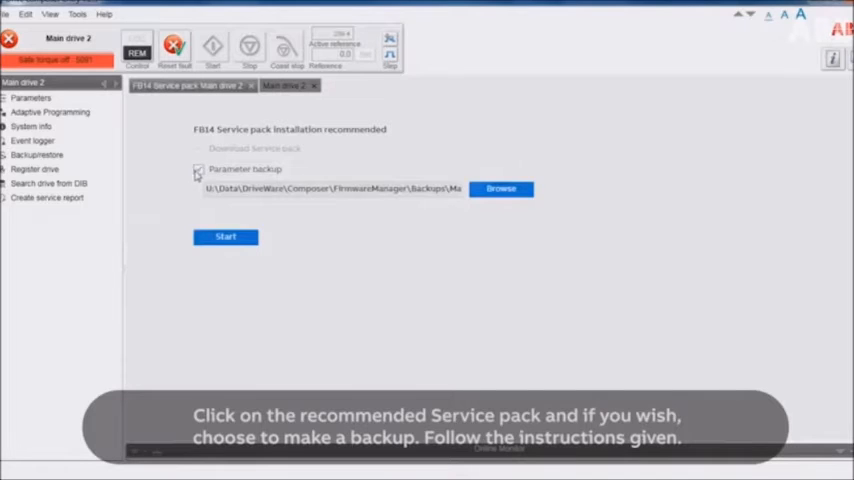
click(198, 169)
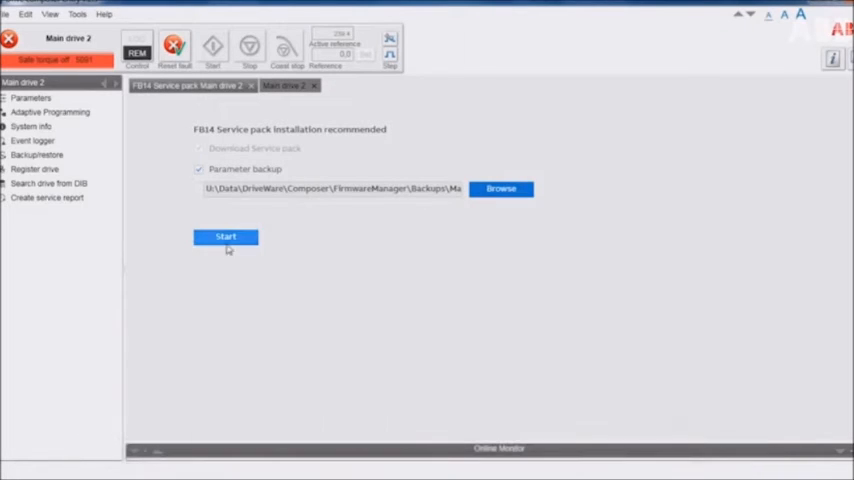
- Start the parameter backup and FB14 service pack download for Main drive 2
click(225, 237)
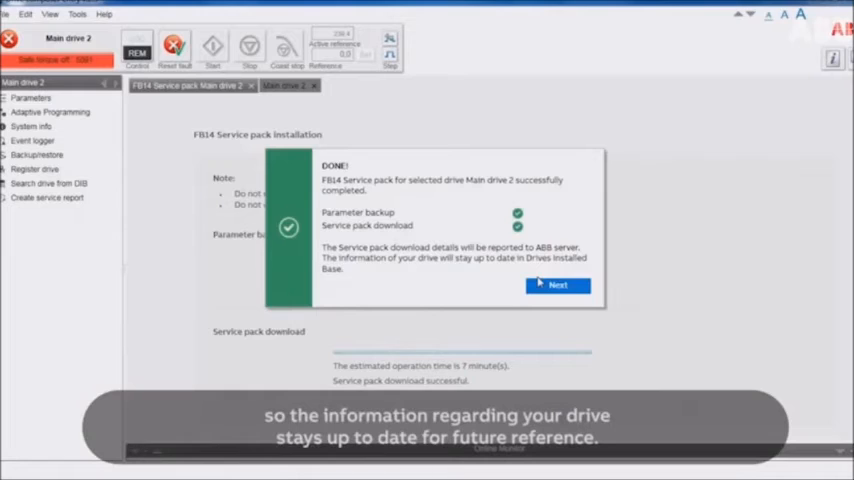
- Dismiss the completion and report-sent messages, then view Main drive 2's System info
click(557, 285)
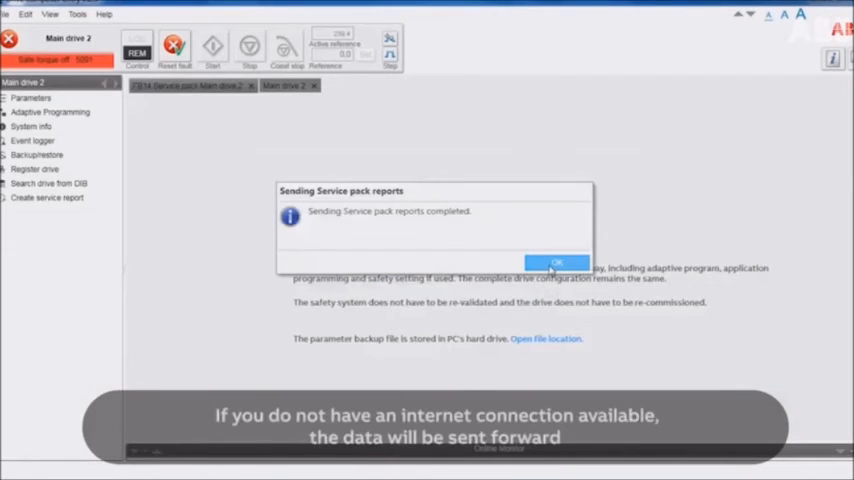
click(556, 263)
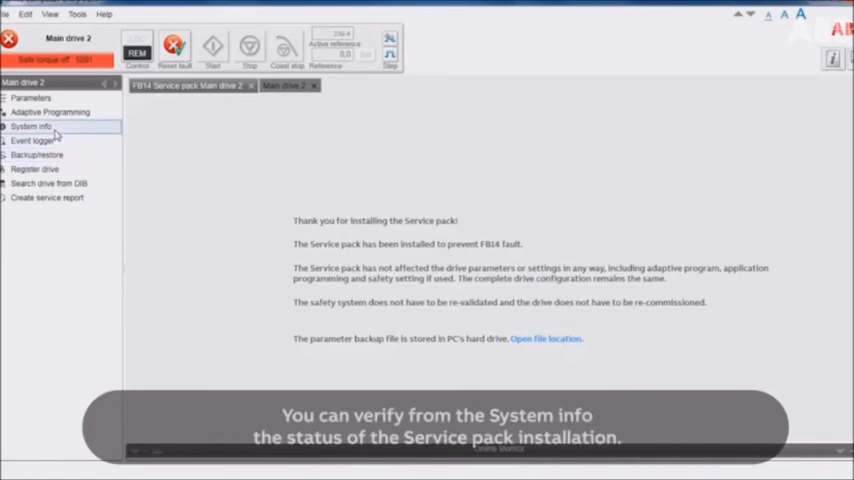
click(30, 126)
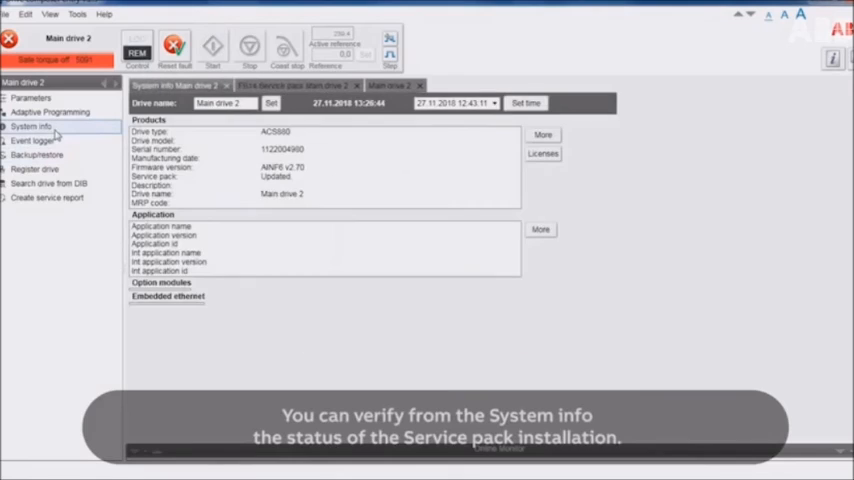